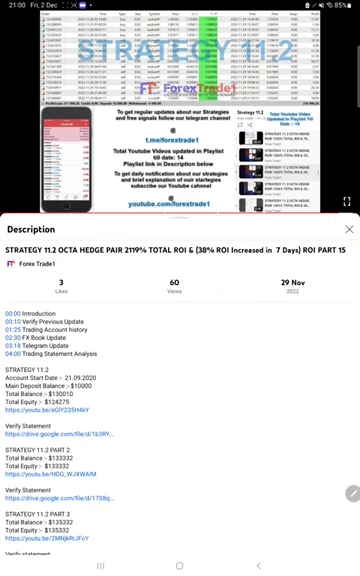
# Scroll through the full MT4 closed-trade history back to 2020, totalling 216,262.98 profit.
pyautogui.scroll(-3)
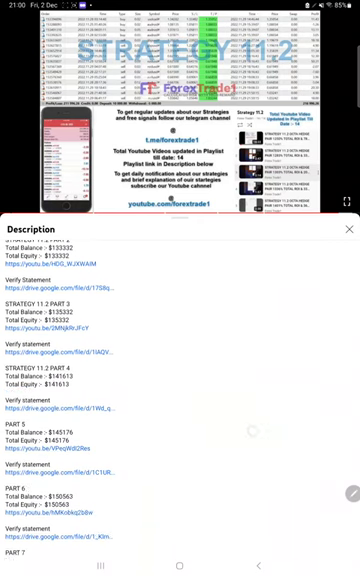
pyautogui.scroll(-3)
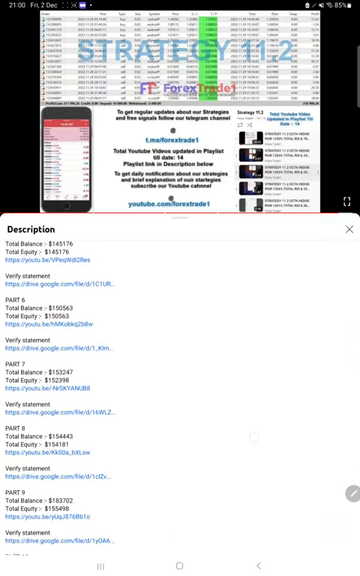
pyautogui.scroll(-3)
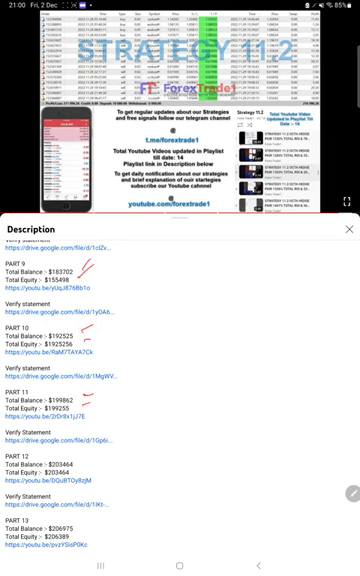
pyautogui.scroll(-3)
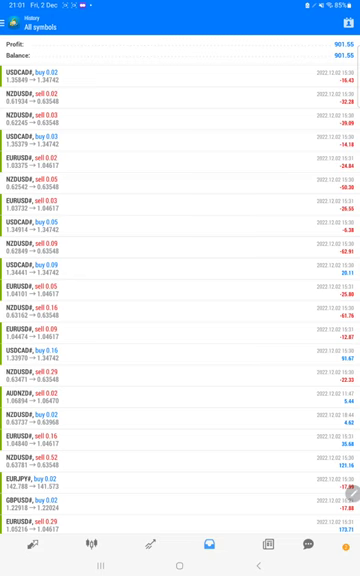
pyautogui.scroll(-3)
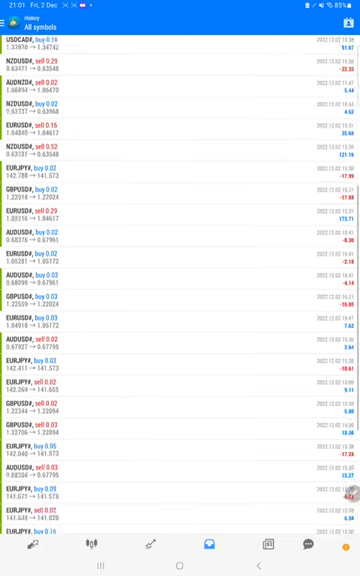
pyautogui.scroll(-3)
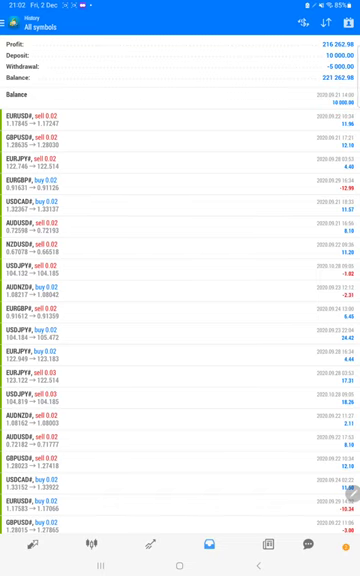
pyautogui.scroll(-3)
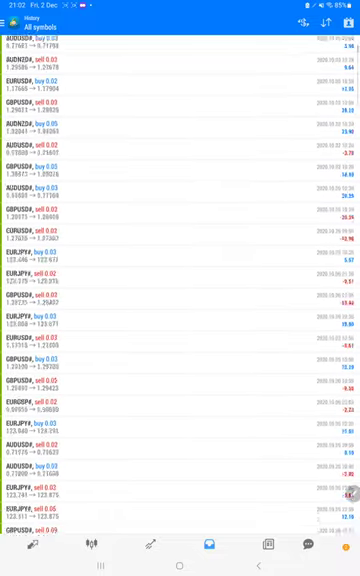
pyautogui.scroll(-3)
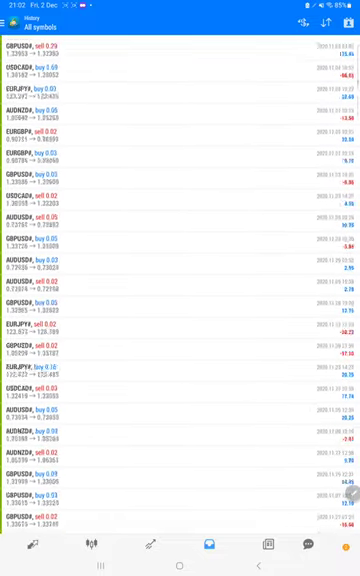
pyautogui.scroll(3)
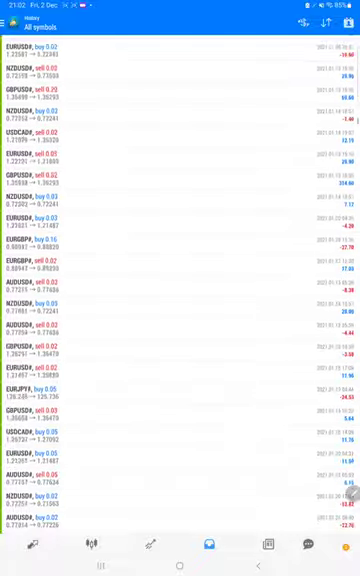
pyautogui.scroll(-3)
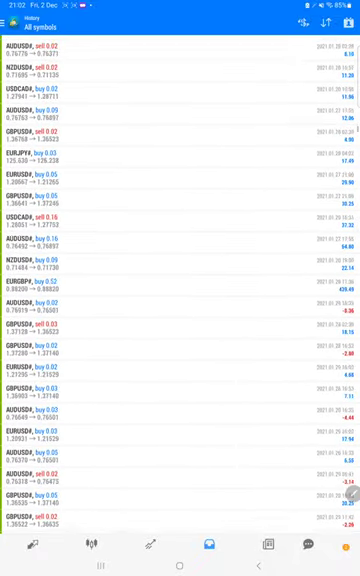
pyautogui.scroll(-3)
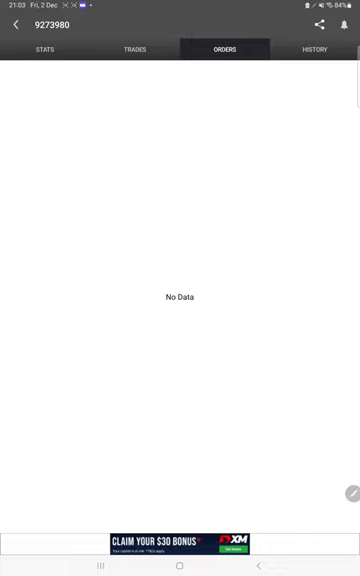
# Switch to the account's ORDERS tab in Myfxbook, which shows no data.
pyautogui.click(318, 50)
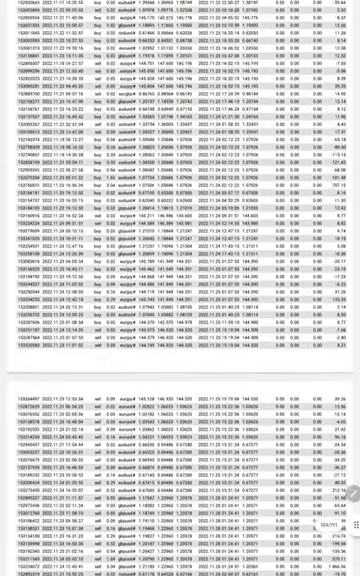
# Scroll down the detailed MT4 statement's closed transactions table.
pyautogui.scroll(-3)
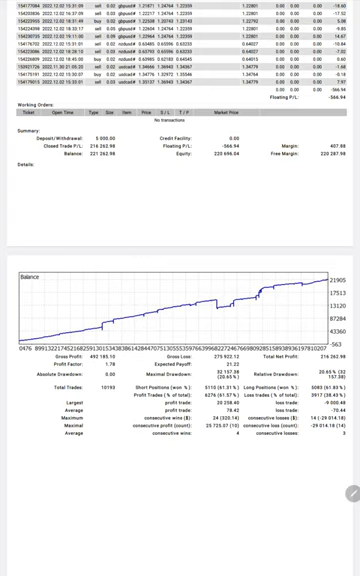
# Scroll to the statement summary showing 216,262.98 net profit, 10,193 trades and balance graph.
pyautogui.scroll(-3)
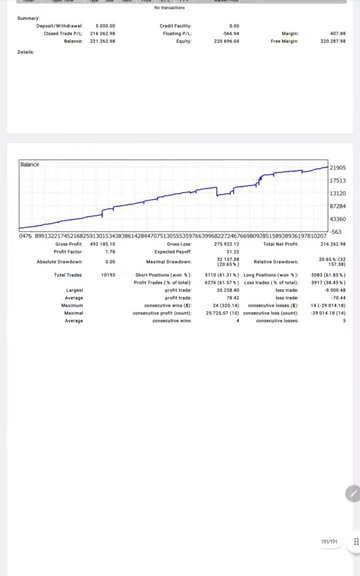